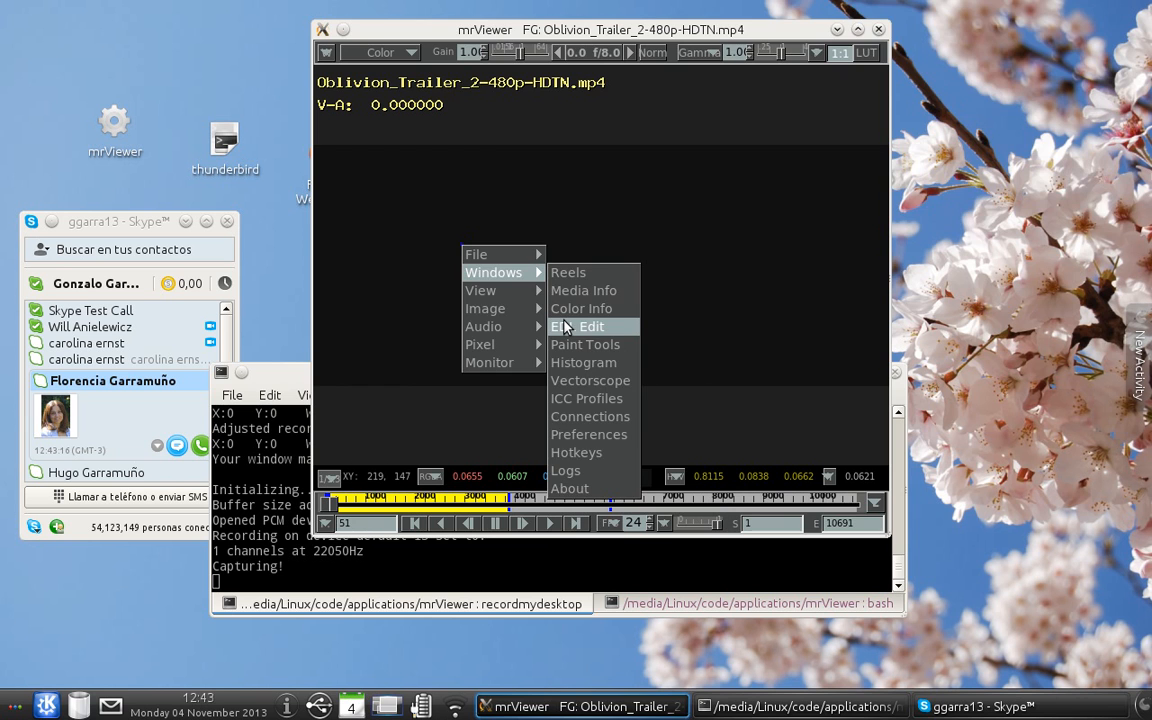
Bring up the EDL Edit window showing the reel's four clips on a timeline track.
click(578, 326)
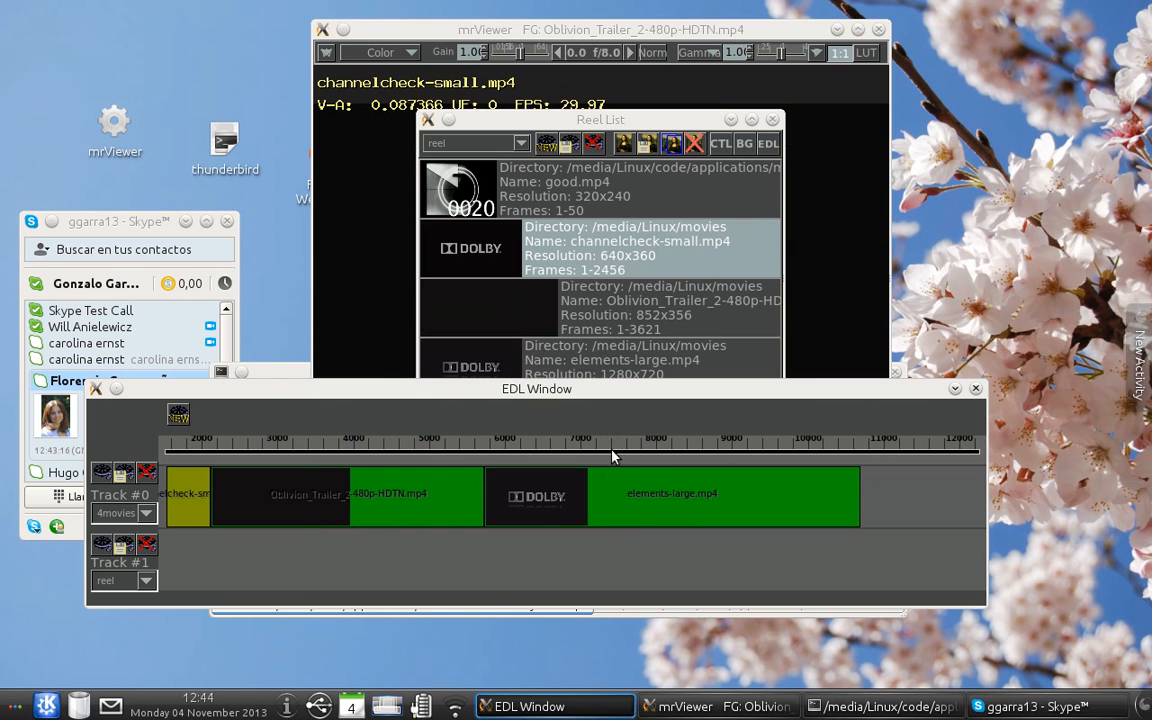
mouse_move(440, 462)
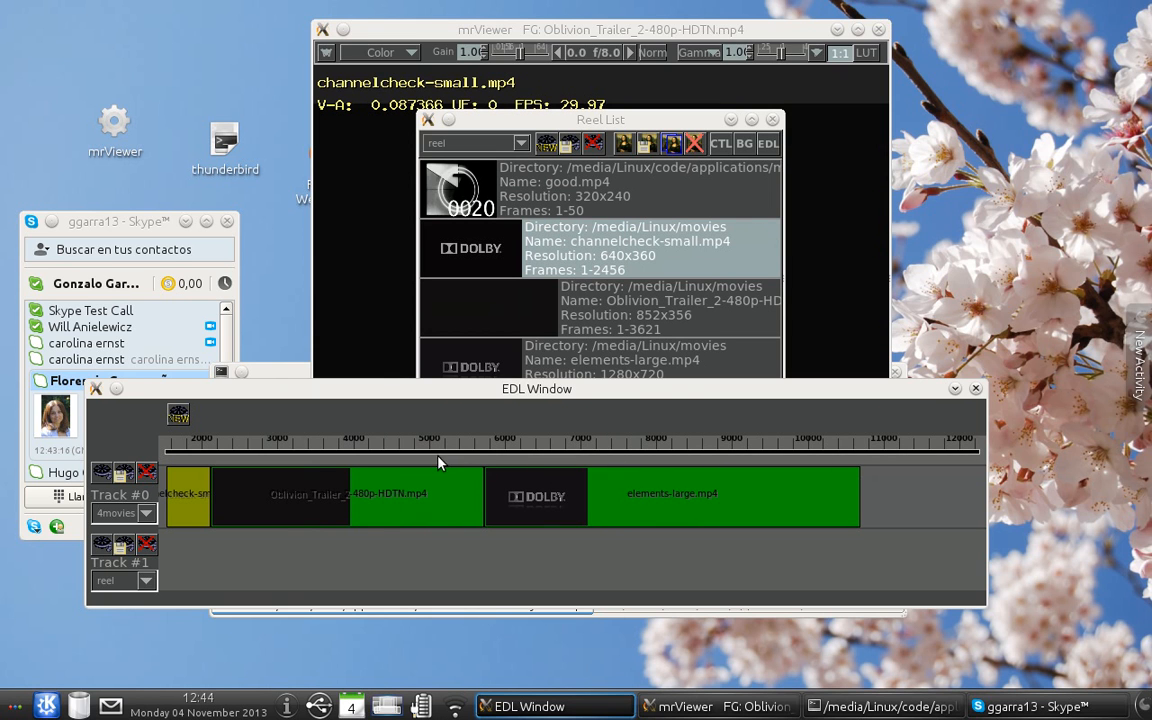
mouse_move(388, 464)
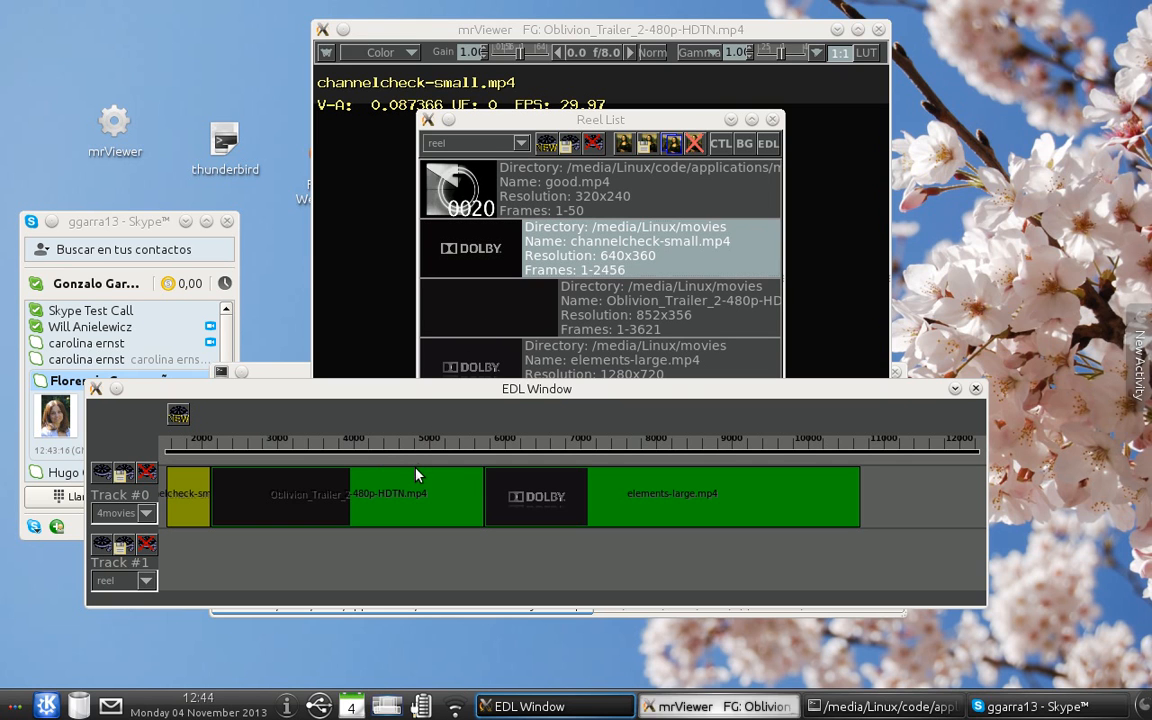
mouse_move(236, 424)
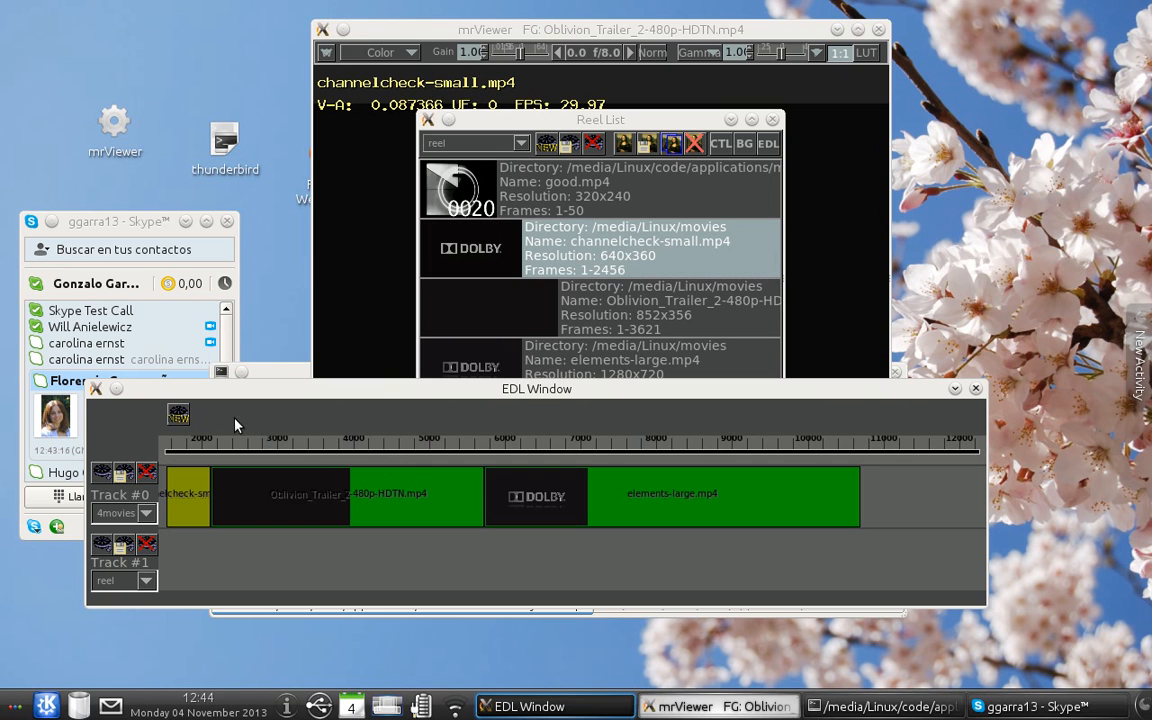
mouse_move(210, 420)
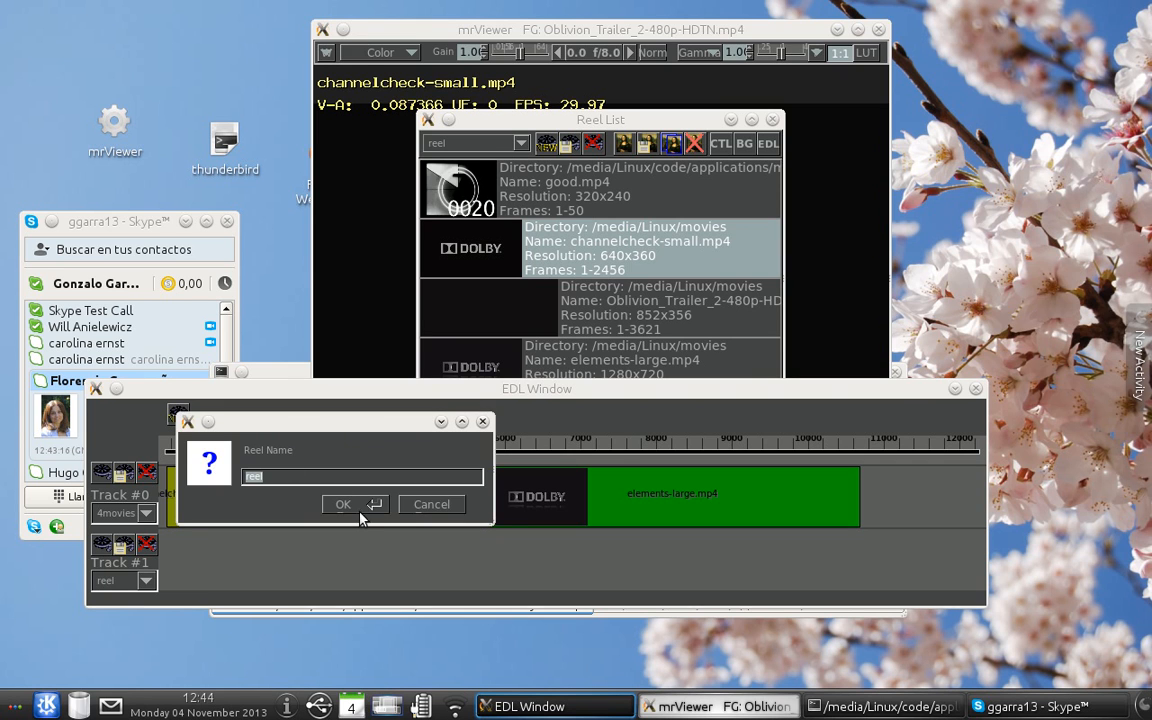
Accept the default name 'reel #2' for the new empty reel.
click(342, 504)
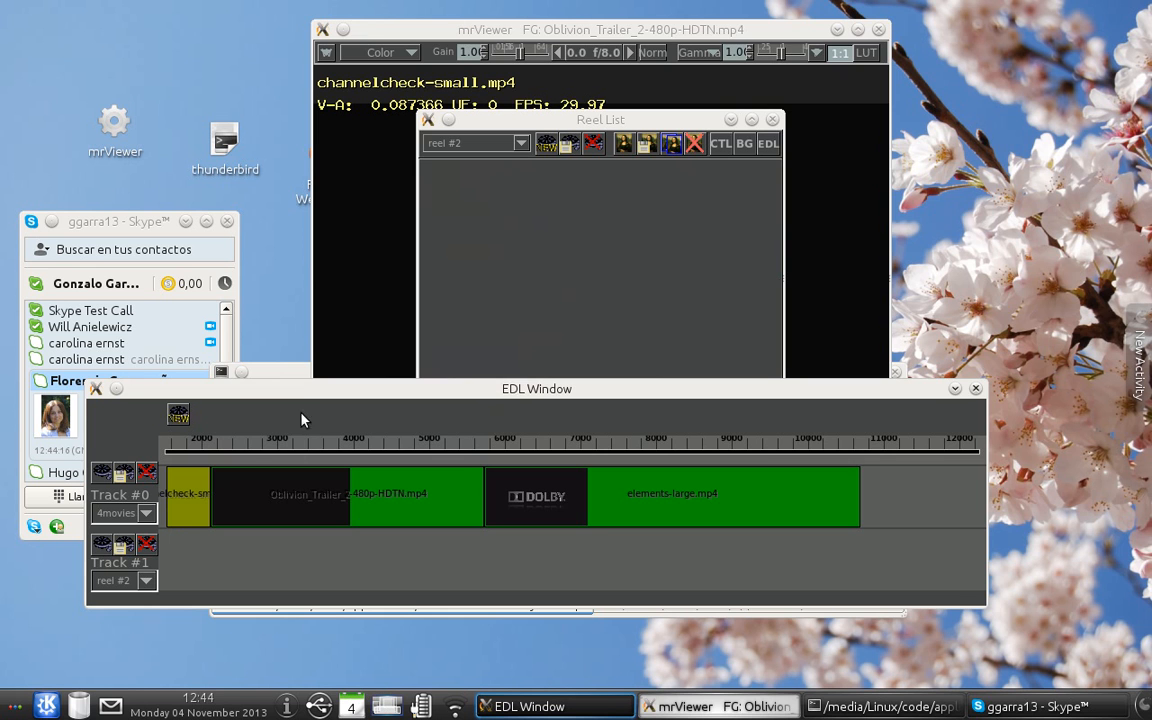
mouse_move(212, 496)
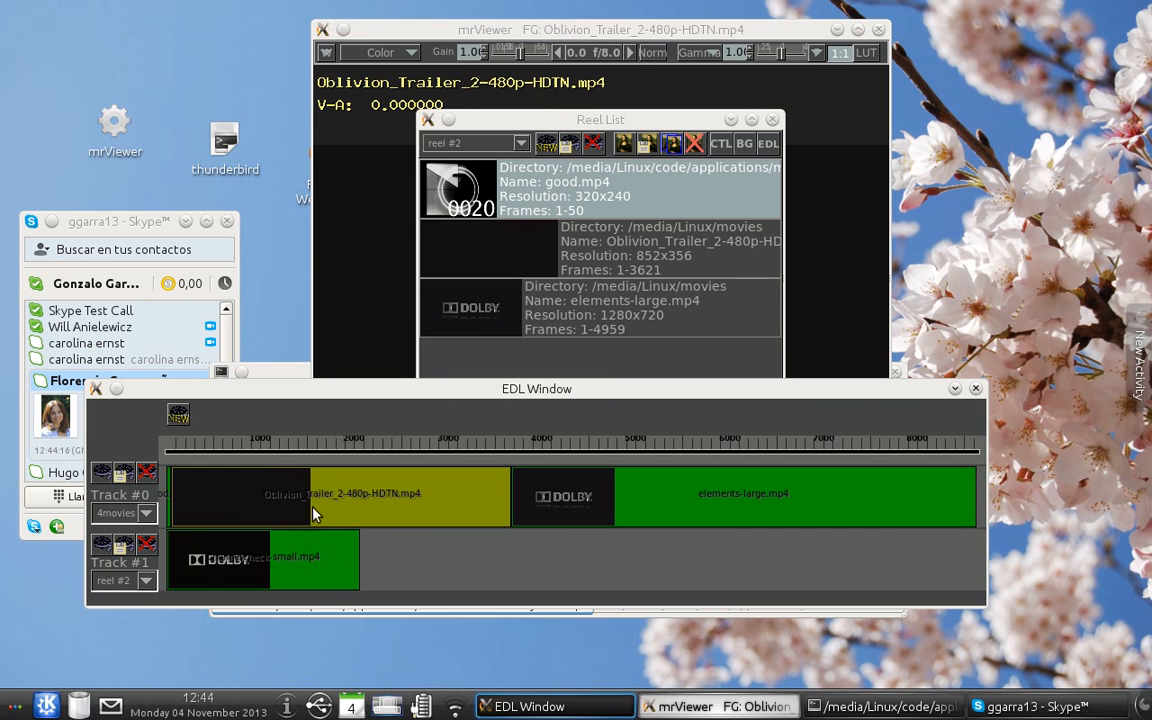
mouse_move(512, 518)
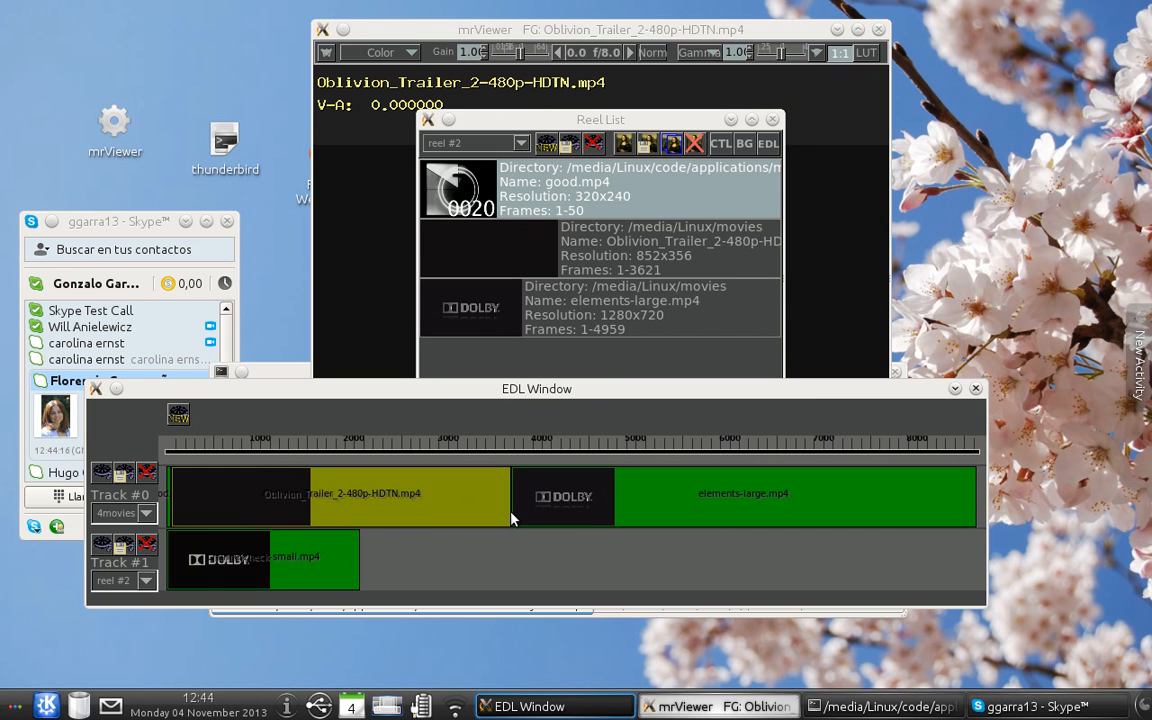
mouse_move(500, 516)
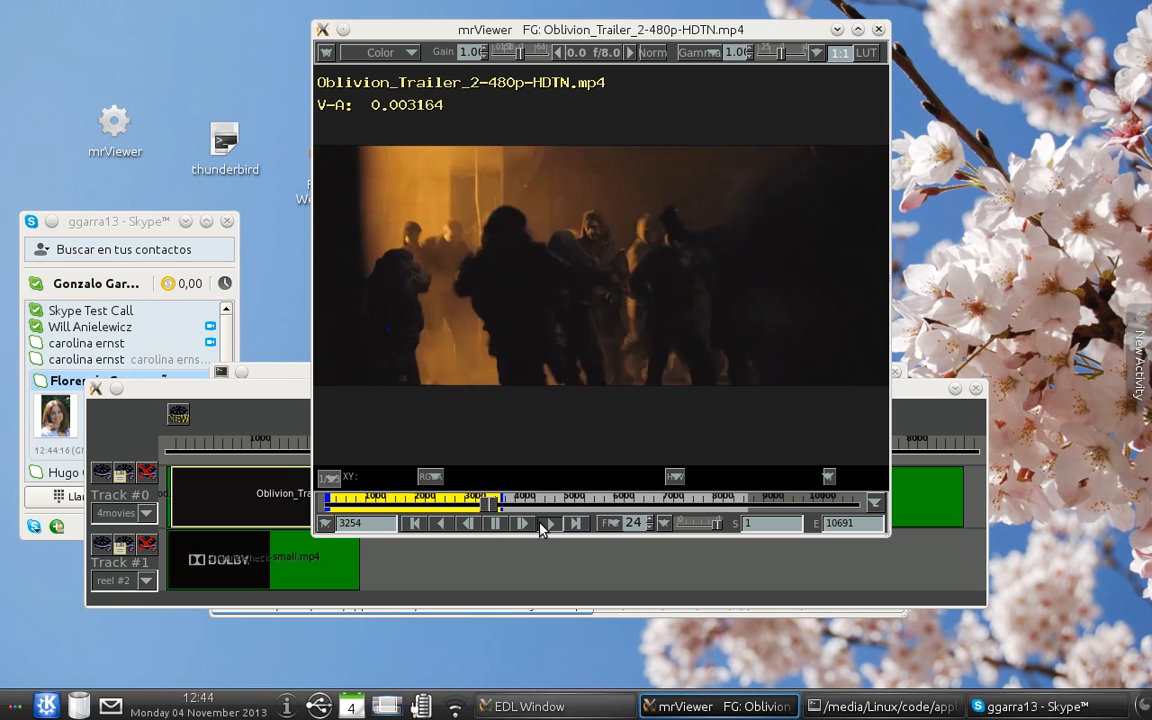
Play the EDL through the Oblivion trailer until elements-large.mp4 appears in the viewer.
click(522, 524)
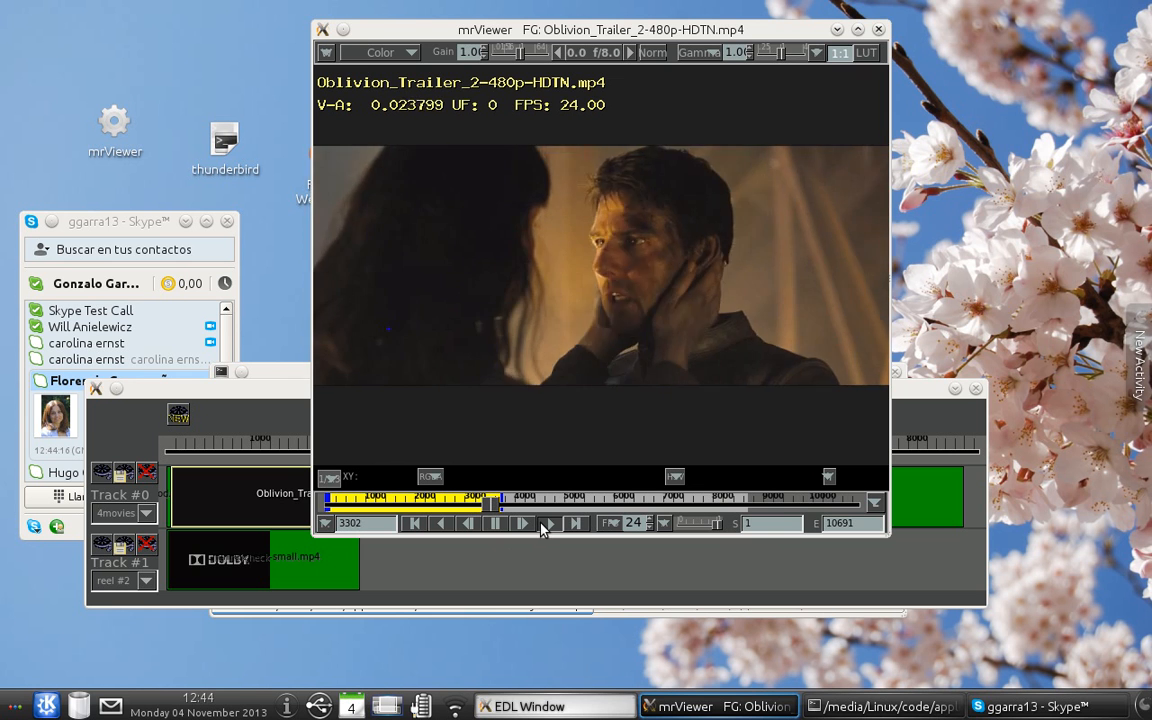
click(520, 524)
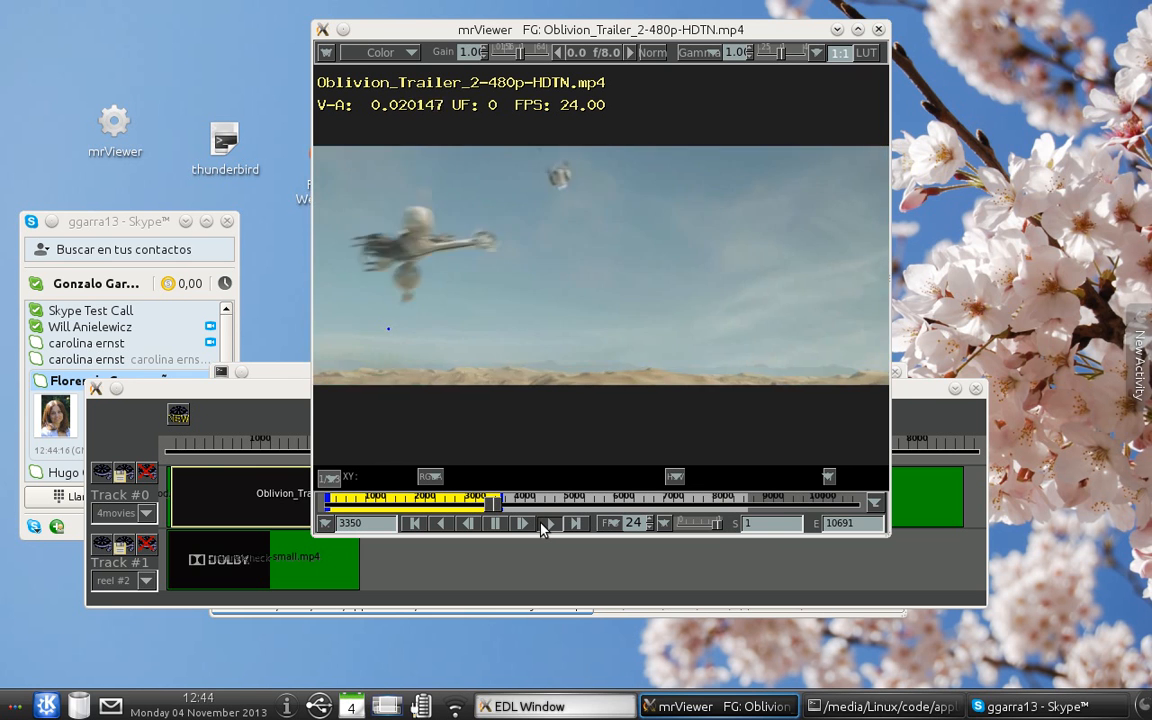
click(518, 524)
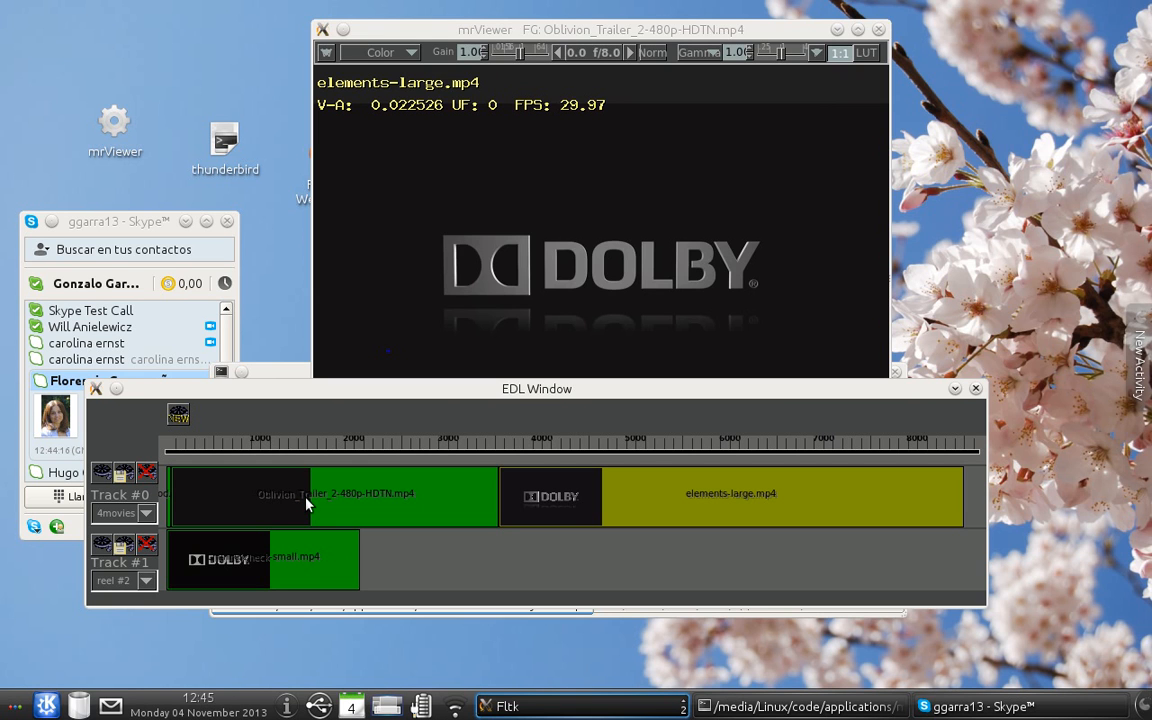
mouse_move(338, 504)
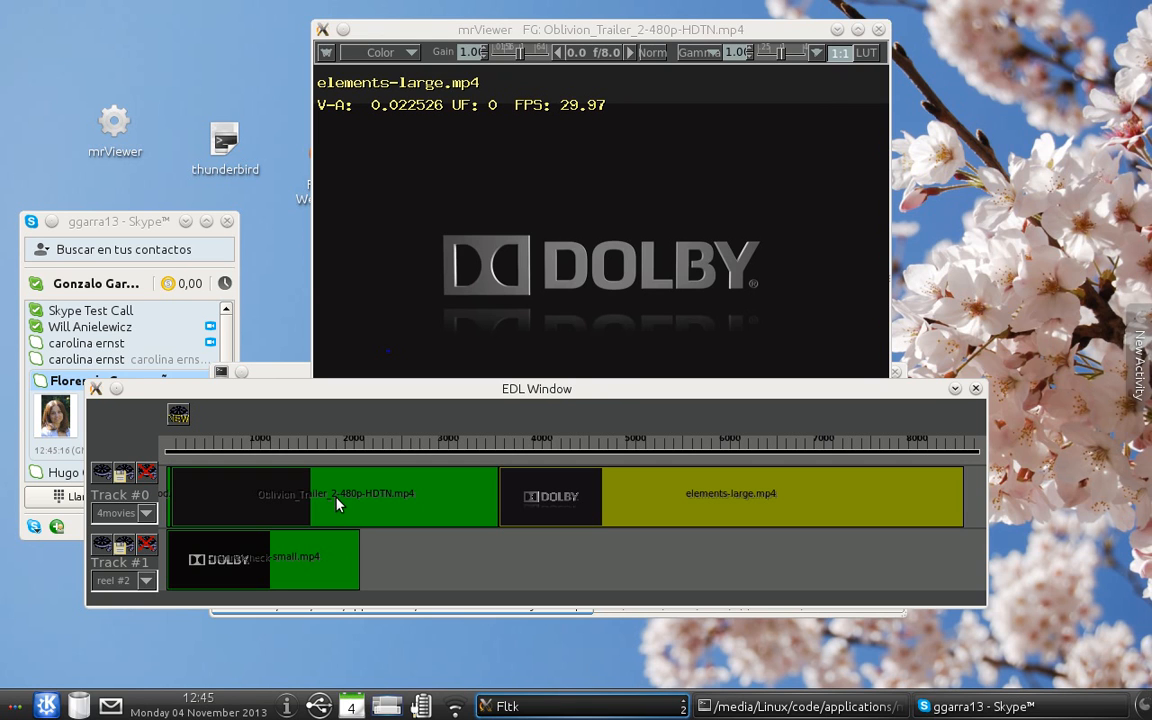
mouse_move(366, 508)
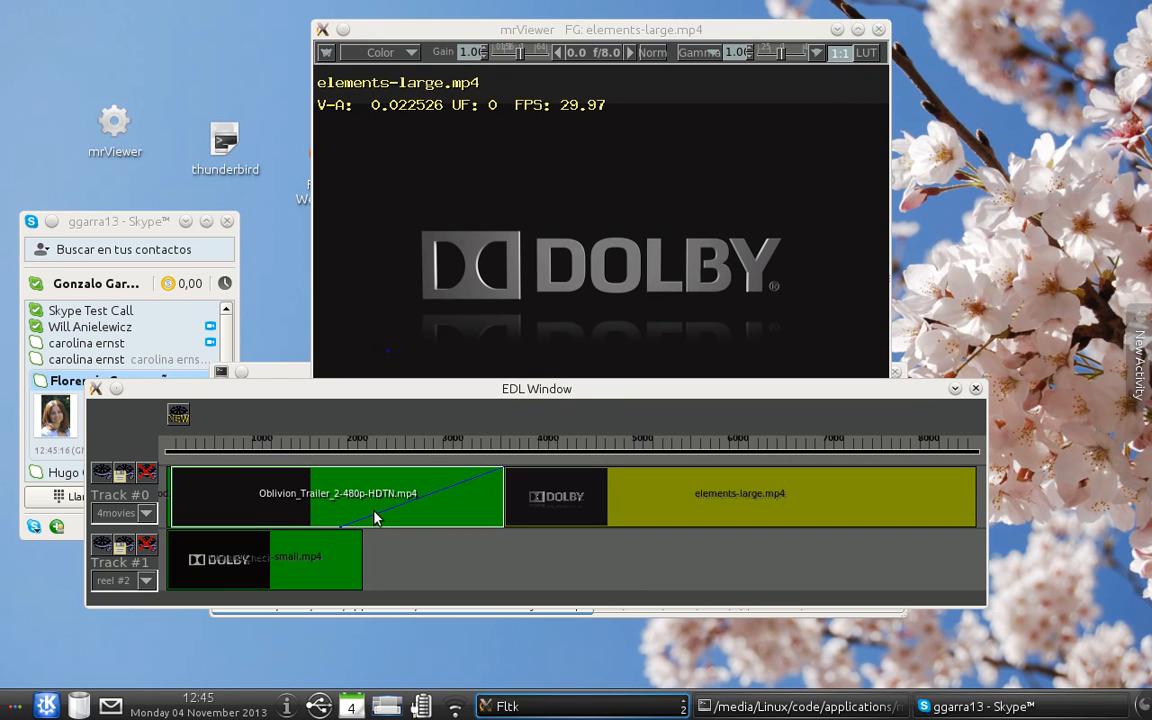
mouse_move(402, 514)
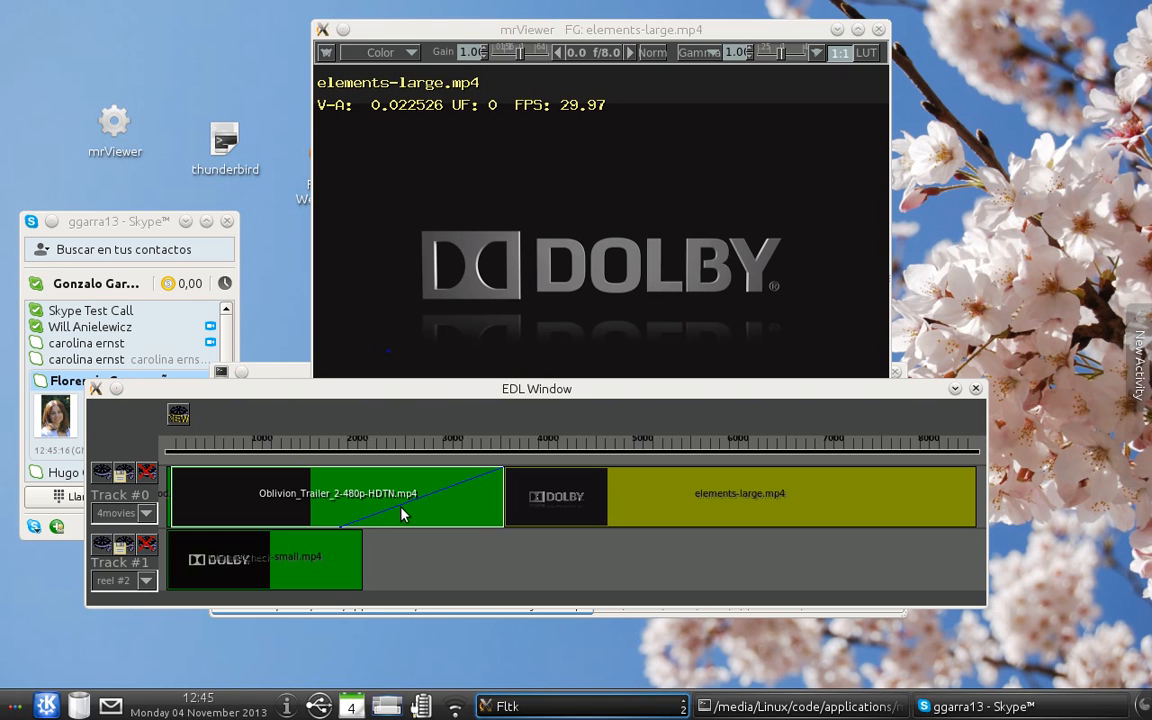